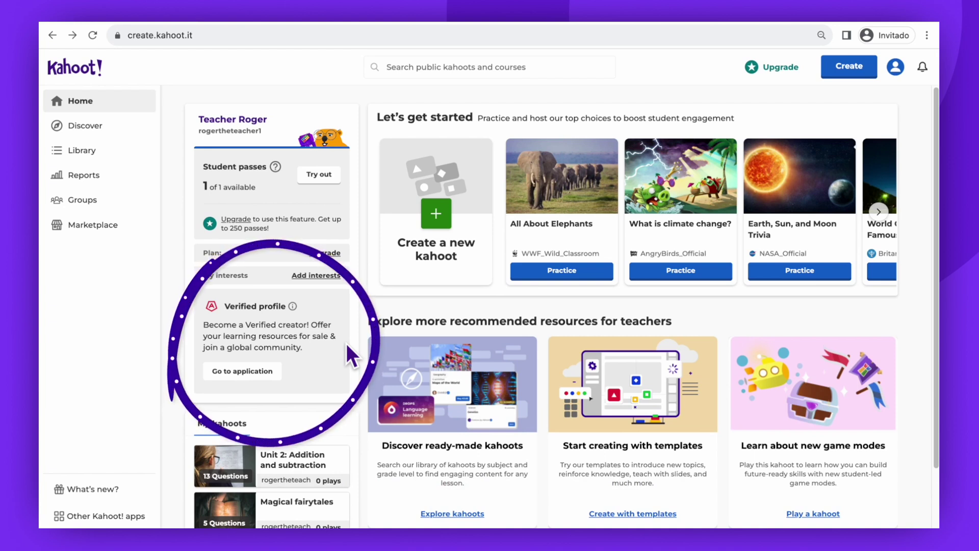
{"action": "mouse_move", "coordinate": [303, 372]}
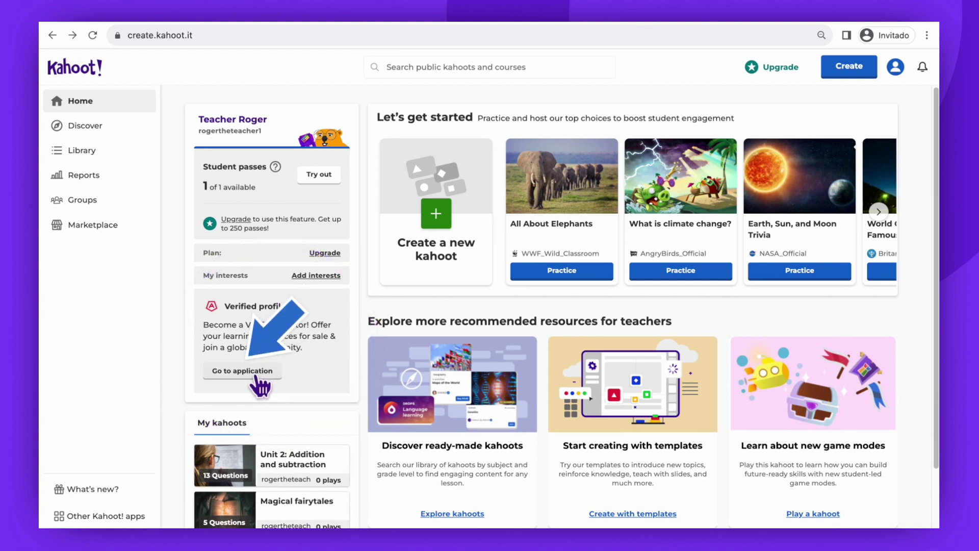
Step: Open the verified profile application from the home page's Verified profile card
{"action": "left_click", "coordinate": [241, 370]}
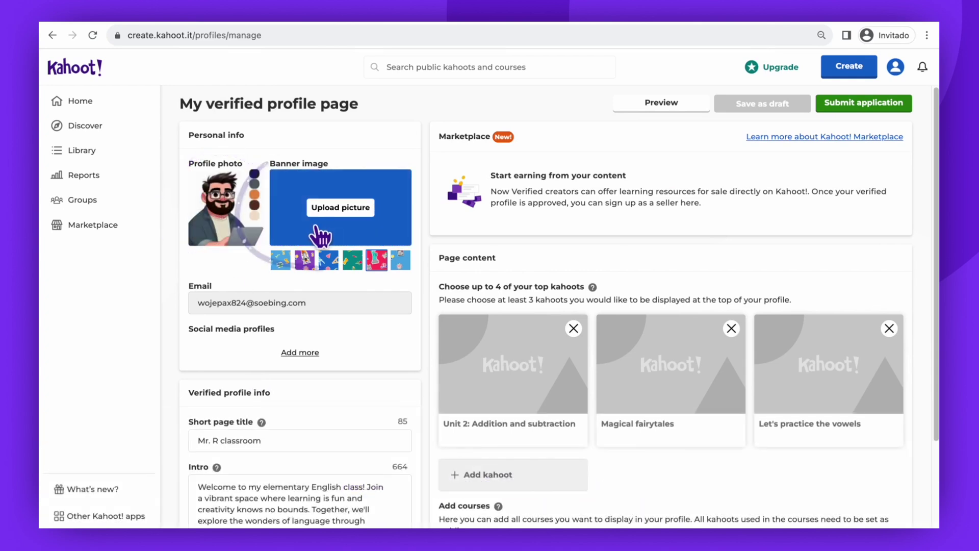
Step: Scroll down the verified profile page toward the banner image options
{"action": "scroll", "scroll_direction": "down", "scroll_amount": 3}
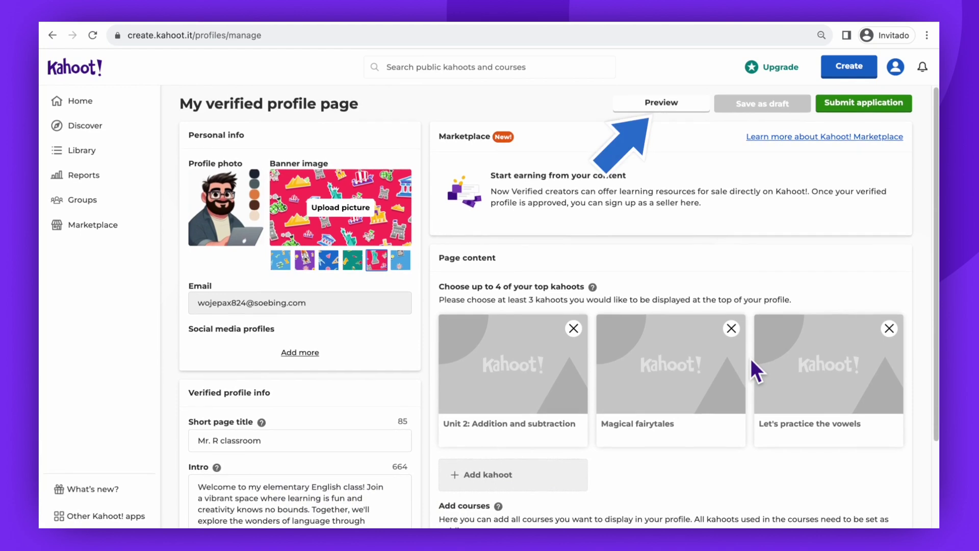
{"action": "left_click", "coordinate": [660, 102]}
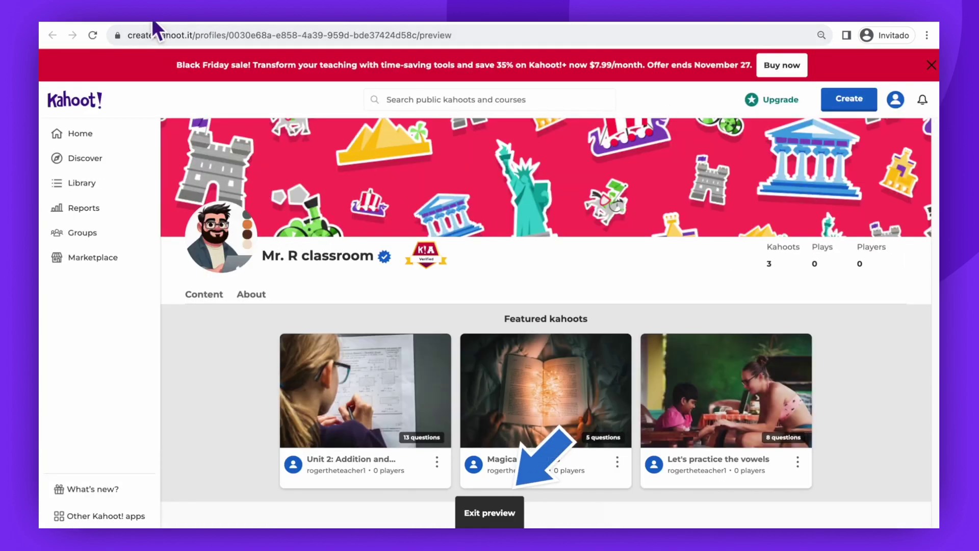
{"action": "left_click", "coordinate": [489, 512]}
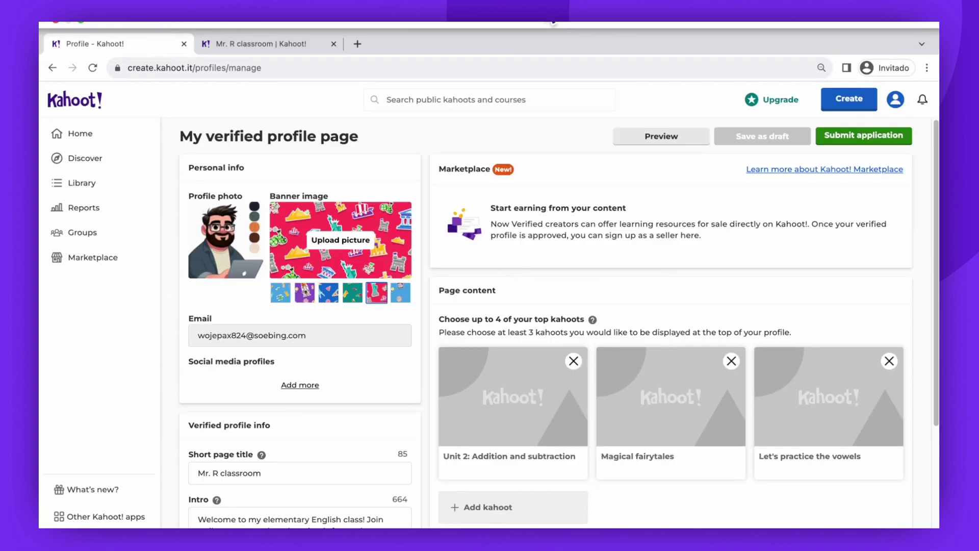
Step: Submit the verified profile application and accept the terms and conditions
{"action": "left_click", "coordinate": [863, 136]}
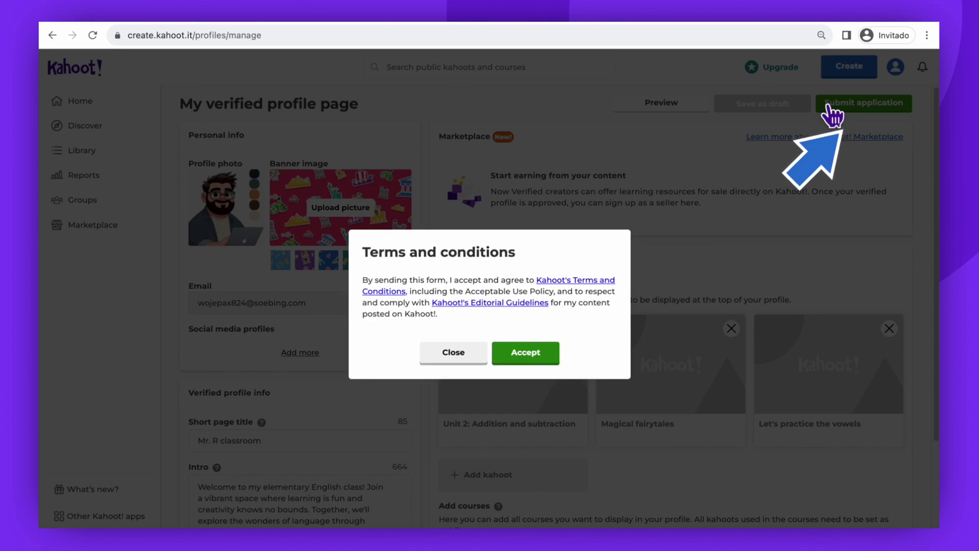
{"action": "mouse_move", "coordinate": [584, 256]}
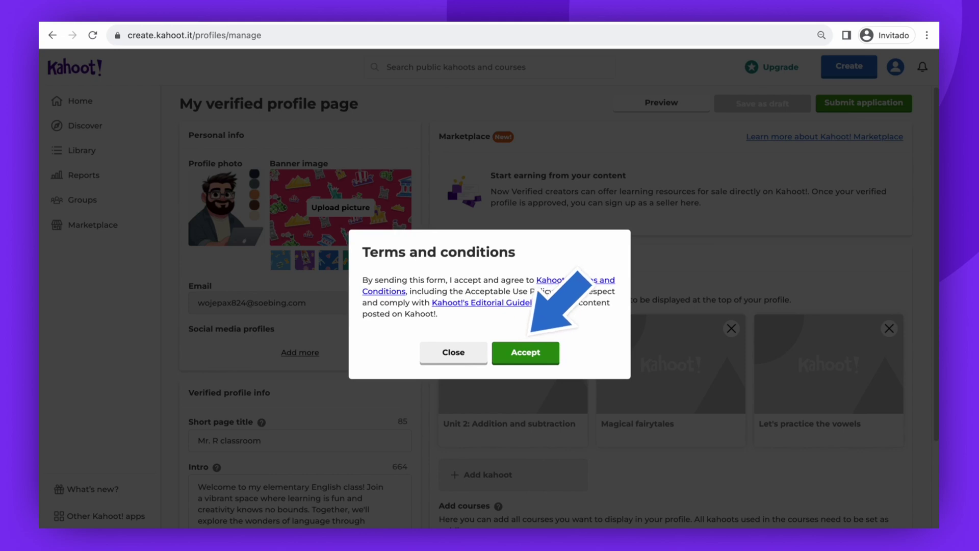
{"action": "left_click", "coordinate": [525, 353]}
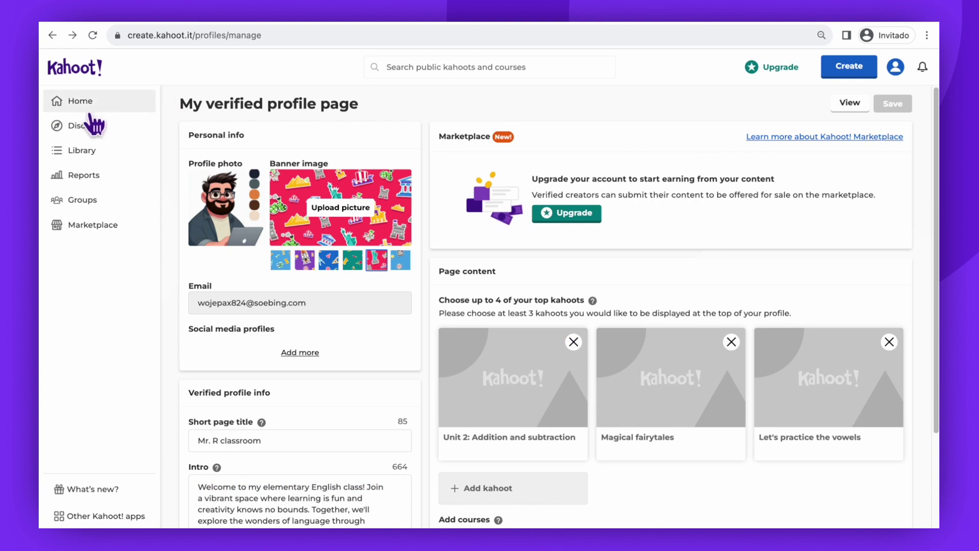
Step: Go to Home via the left sidebar to see View profile and Add content
{"action": "left_click", "coordinate": [80, 101]}
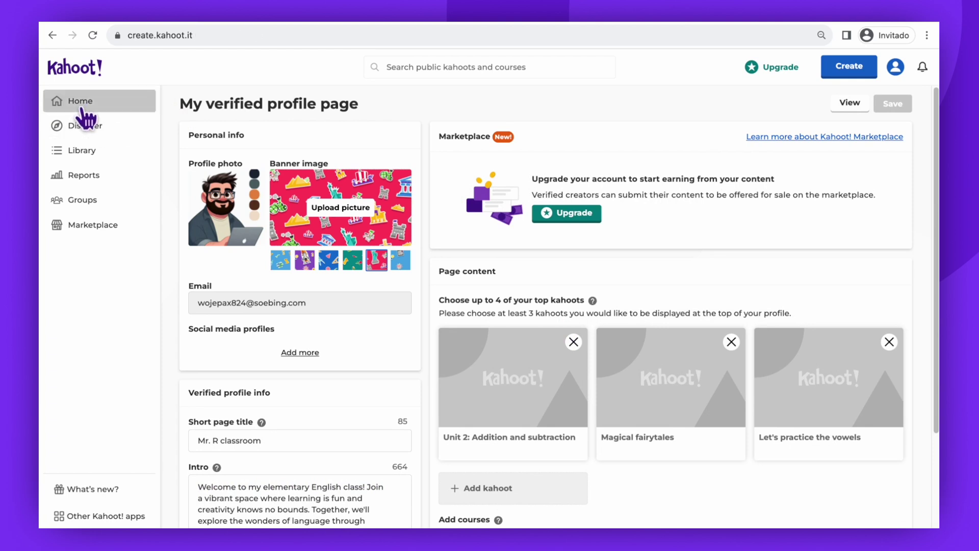
{"action": "left_click", "coordinate": [80, 100]}
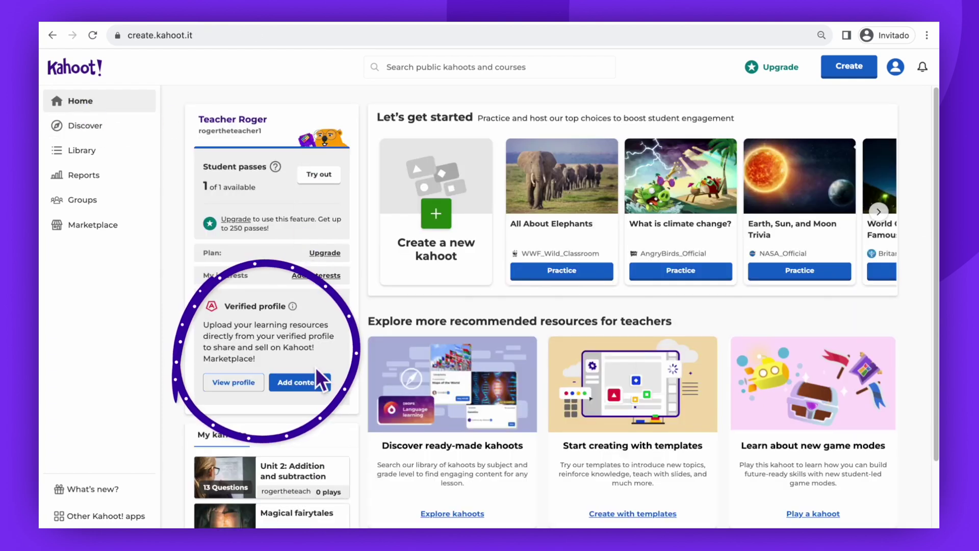